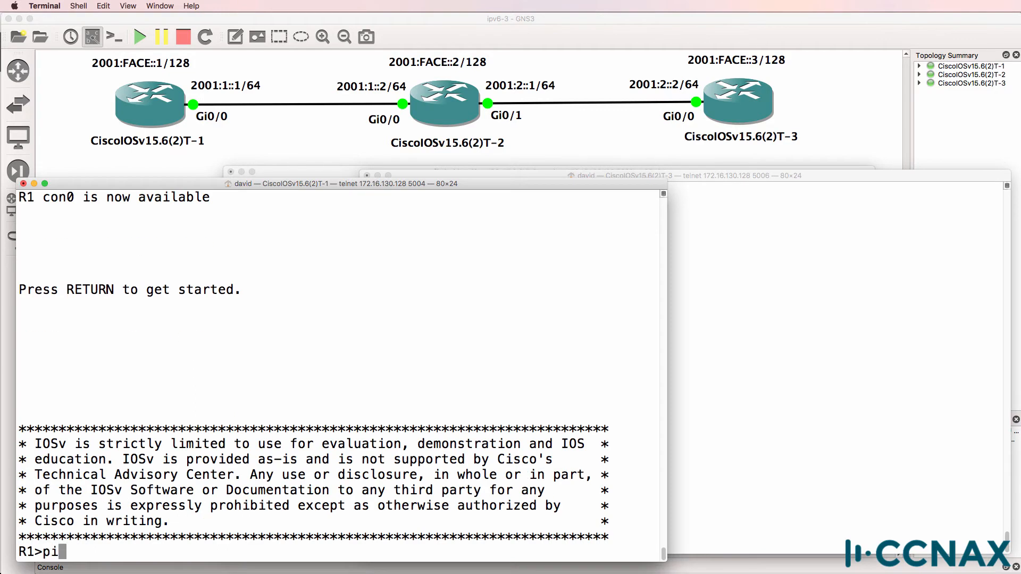
On R1, ping R3's loopback 2001:FACE::3 and confirm it fails.
{"action": "type", "text": "ng"}
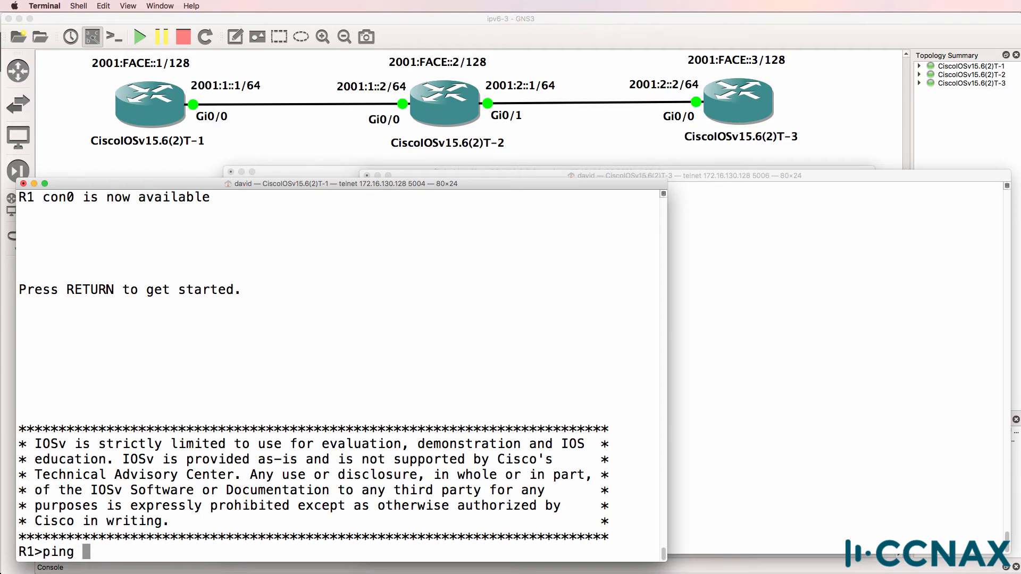
{"action": "type", "text": "2001:FACE"}
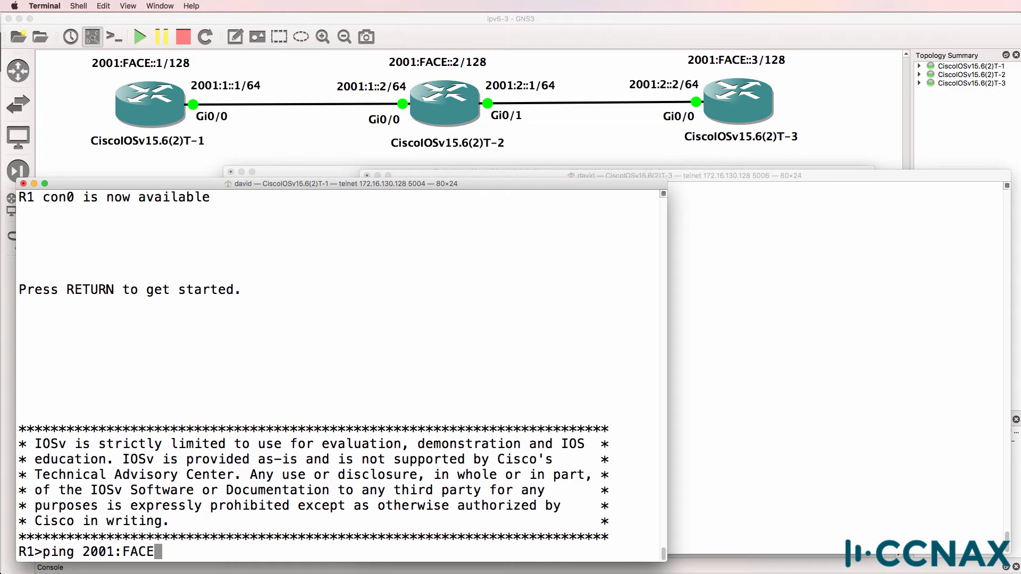
{"action": "type", "text": "::3"}
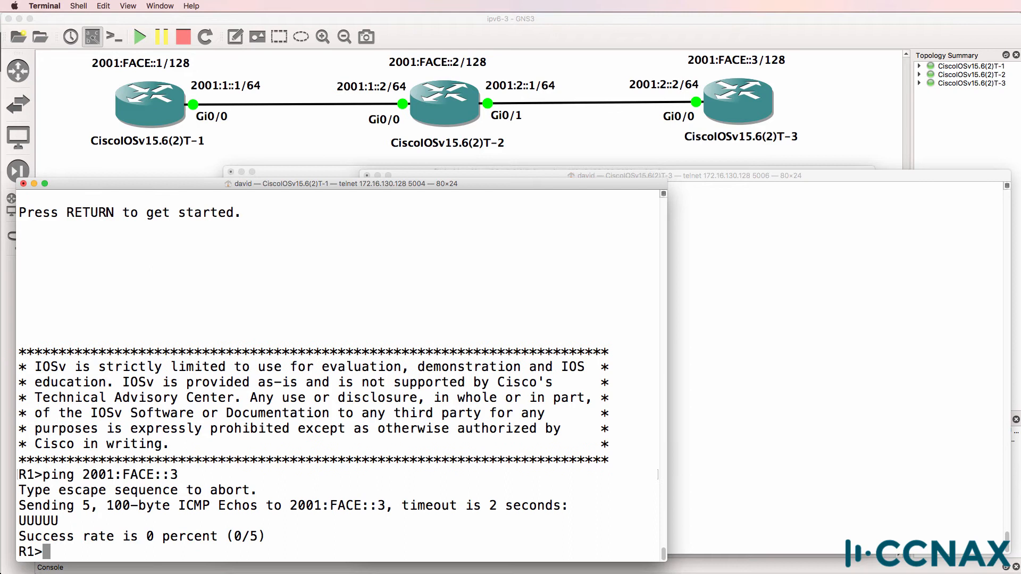
Enter enable mode and list R1's routes, IPv4 interfaces and IPv6 interfaces (2001:1::1, 2001:FACE::1).
{"action": "type", "text": "en"}
{"action": "type", "text": "sh ip route"}
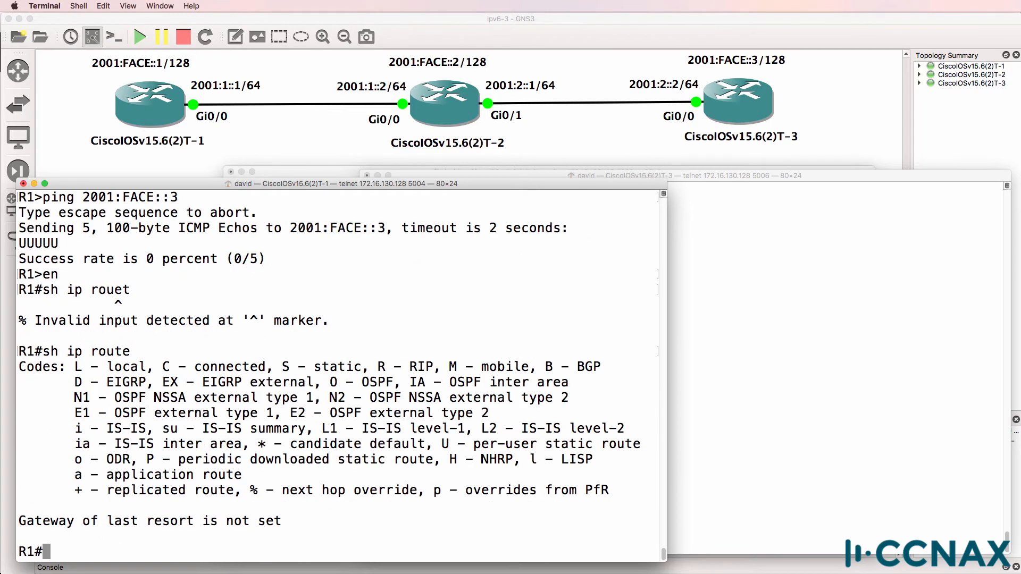
{"action": "type", "text": "s"}
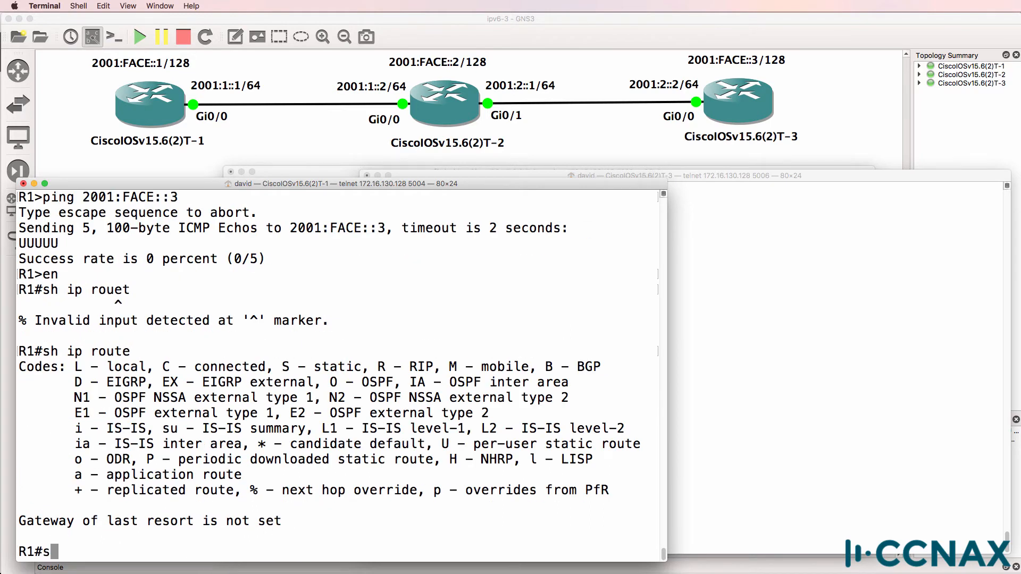
{"action": "type", "text": "h ip int brief"}
{"action": "type", "text": "sh ipv"}
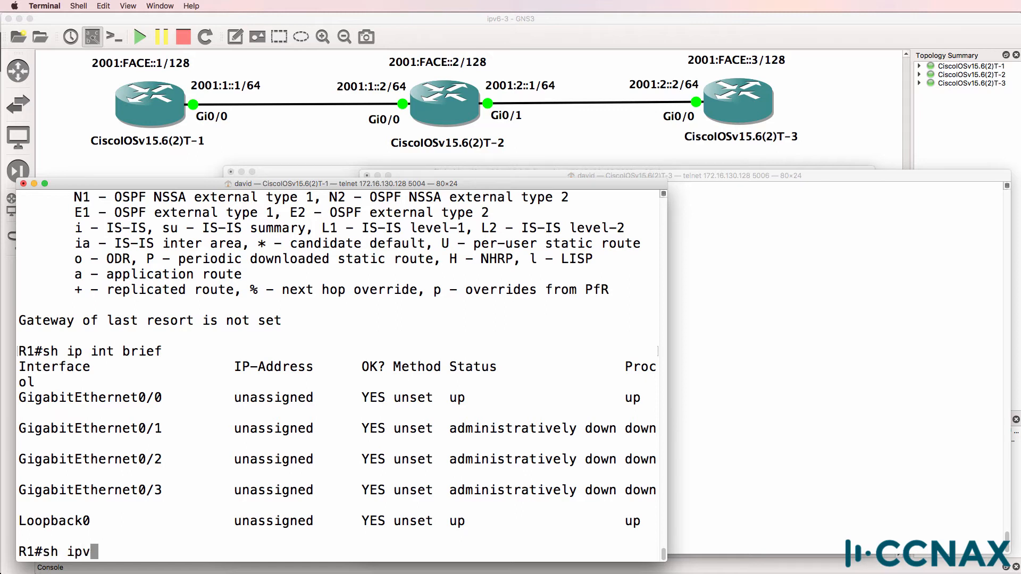
{"action": "type", "text": "6 int br"}
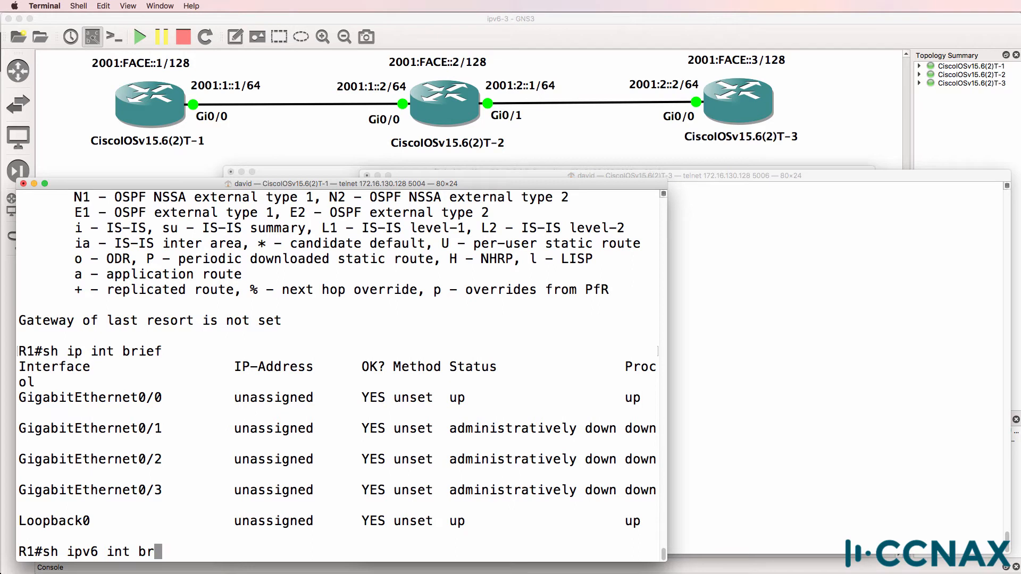
{"action": "key", "text": "Return"}
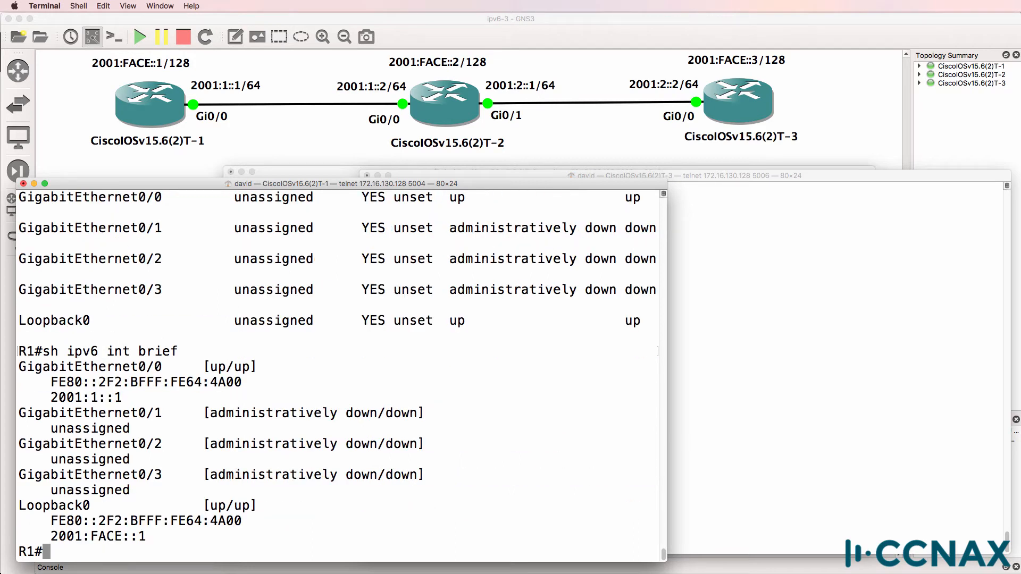
Traceroute 2001:FACE::3 (unreachable at 2001:1::2) and show R1's IPv6 routes with default via 2001:1::2.
{"action": "type", "text": "traceroute"}
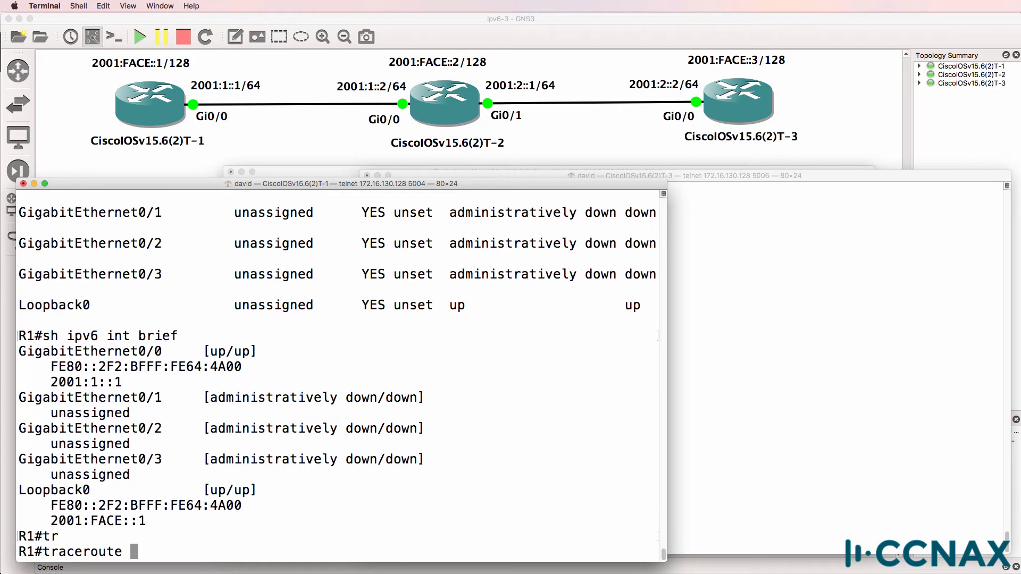
{"action": "type", "text": "2001:"}
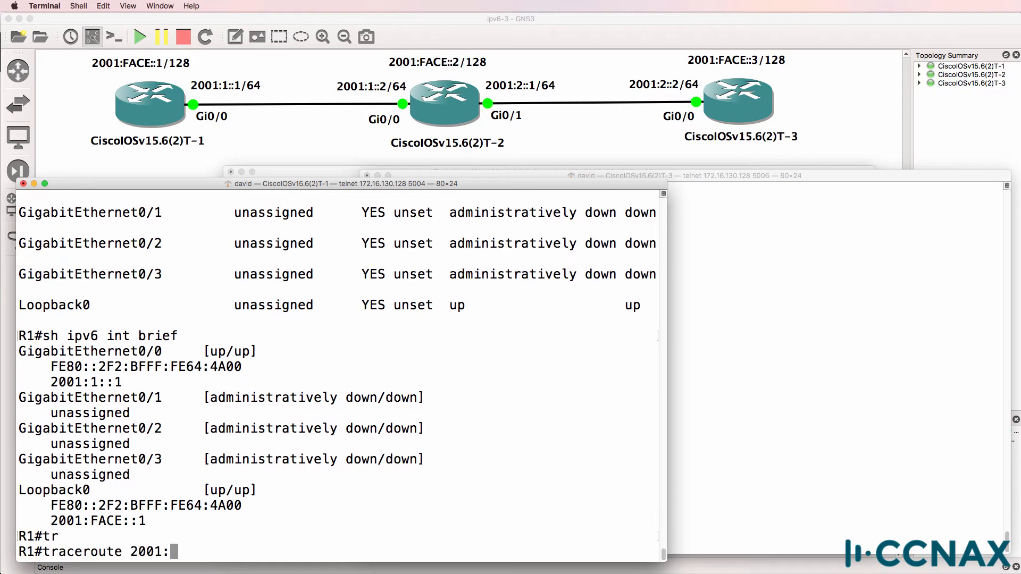
{"action": "type", "text": "FACE::3"}
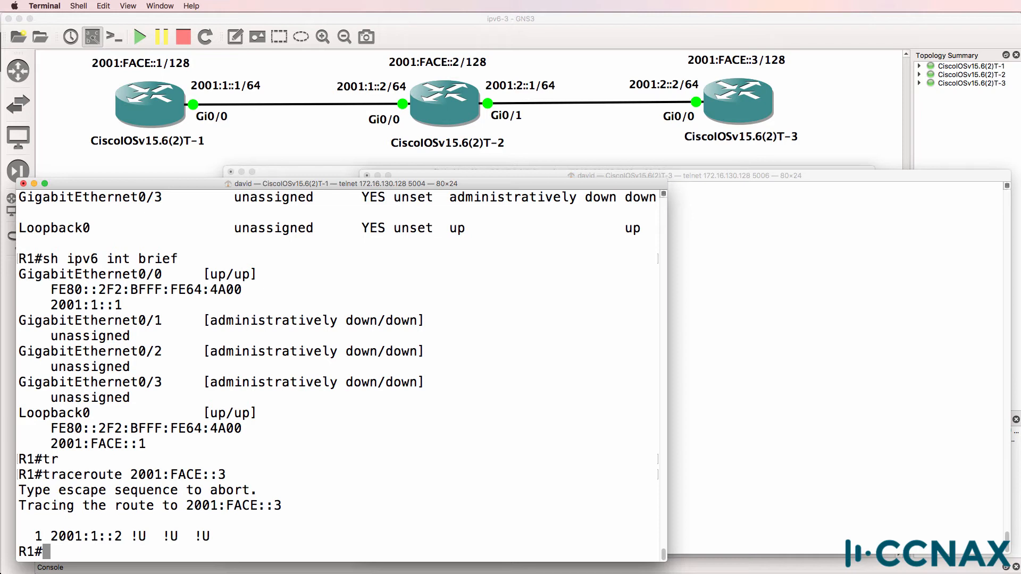
{"action": "type", "text": "sh ipv6 route"}
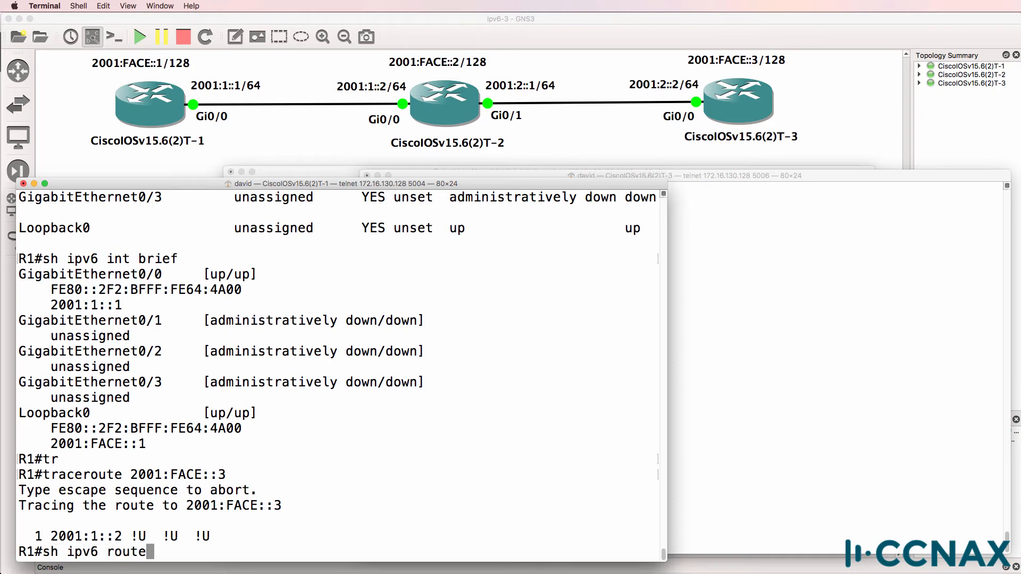
{"action": "key", "text": "Return"}
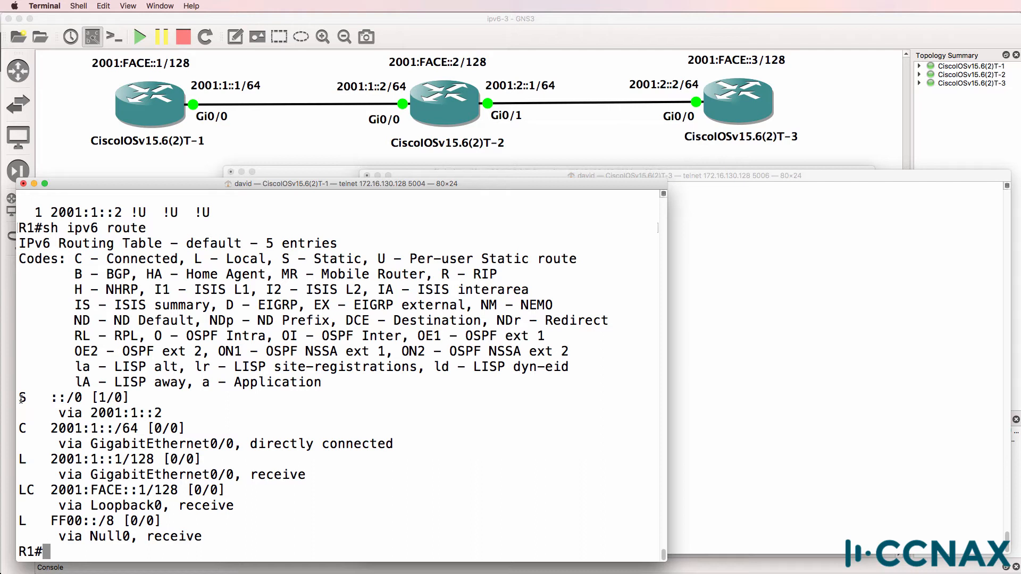
{"action": "left_click_drag", "start_coordinate": [20, 397], "coordinate": [182, 413]}
{"action": "type", "text": "ping"}
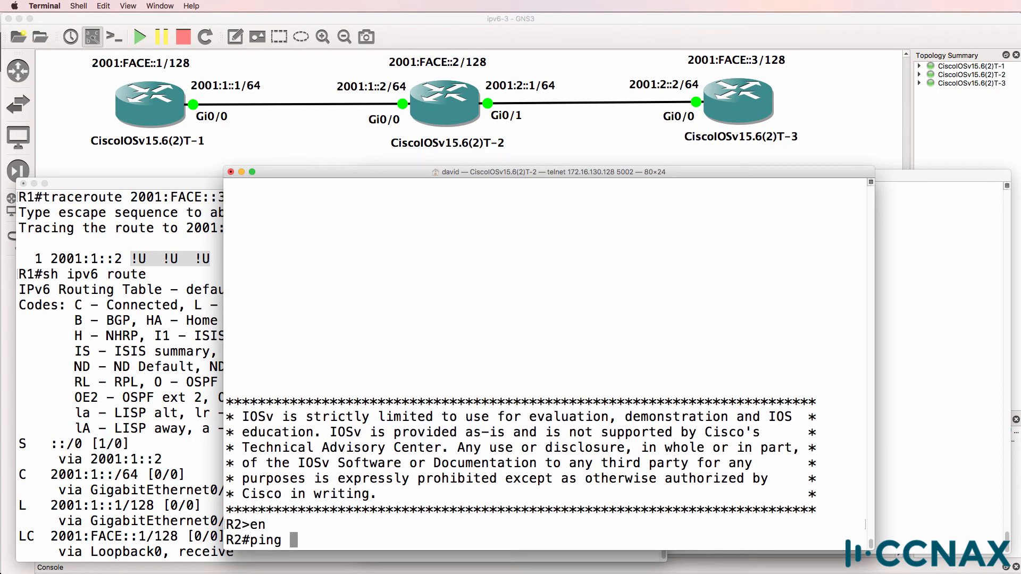
On R2, ping 2001:FACE::3 (no valid route), list interfaces, and show CDP neighbours R3 and R1.
{"action": "type", "text": "2001:FA"}
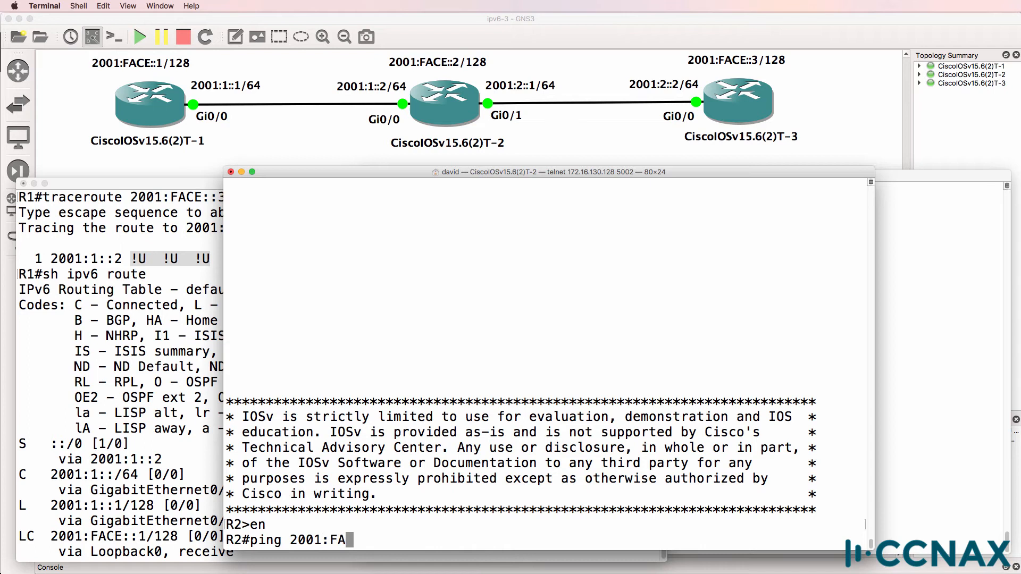
{"action": "type", "text": "CE::3"}
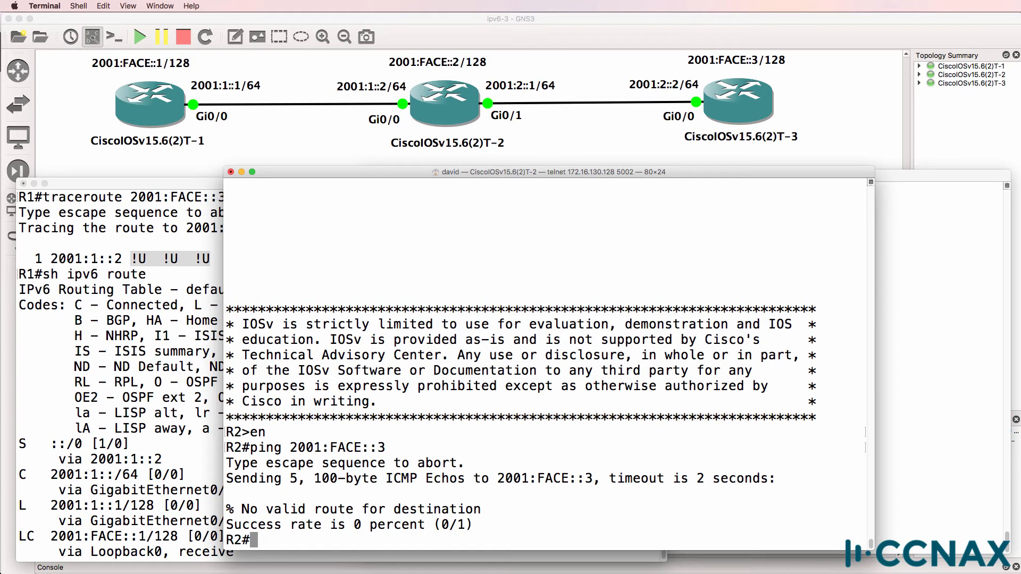
{"action": "type", "text": "sh ip i"}
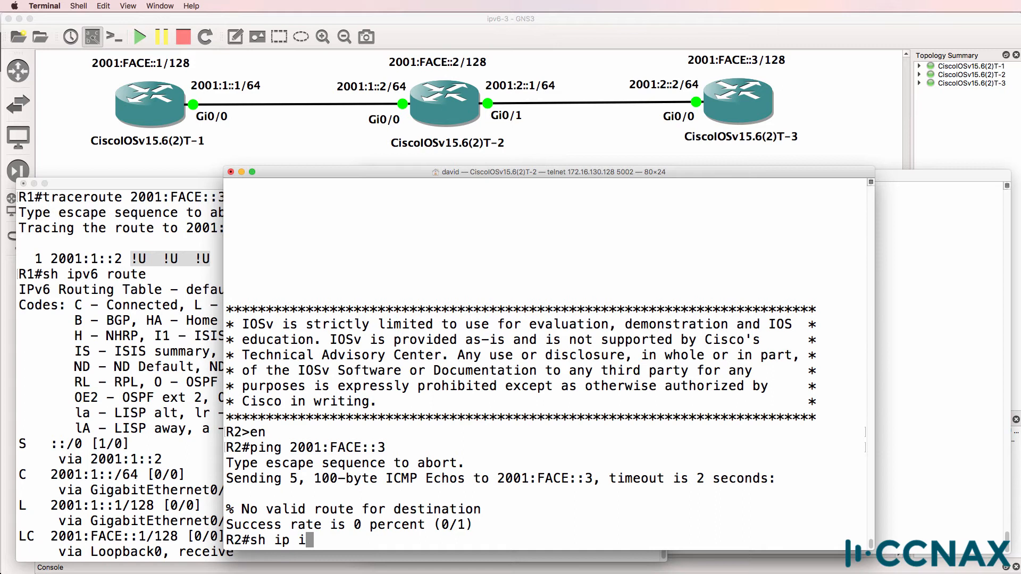
{"action": "key", "text": "Return"}
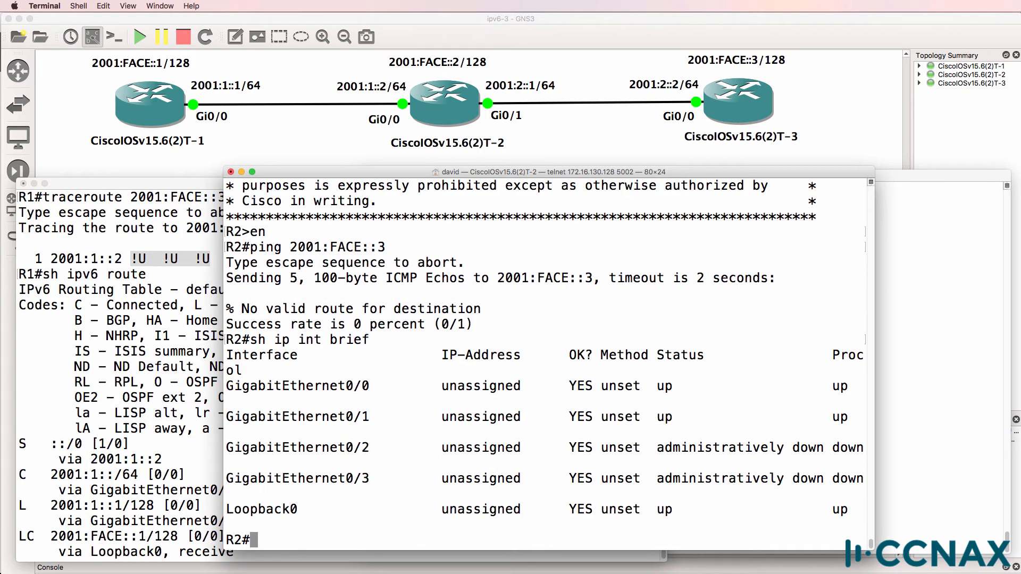
{"action": "mouse_move", "coordinate": [341, 407]}
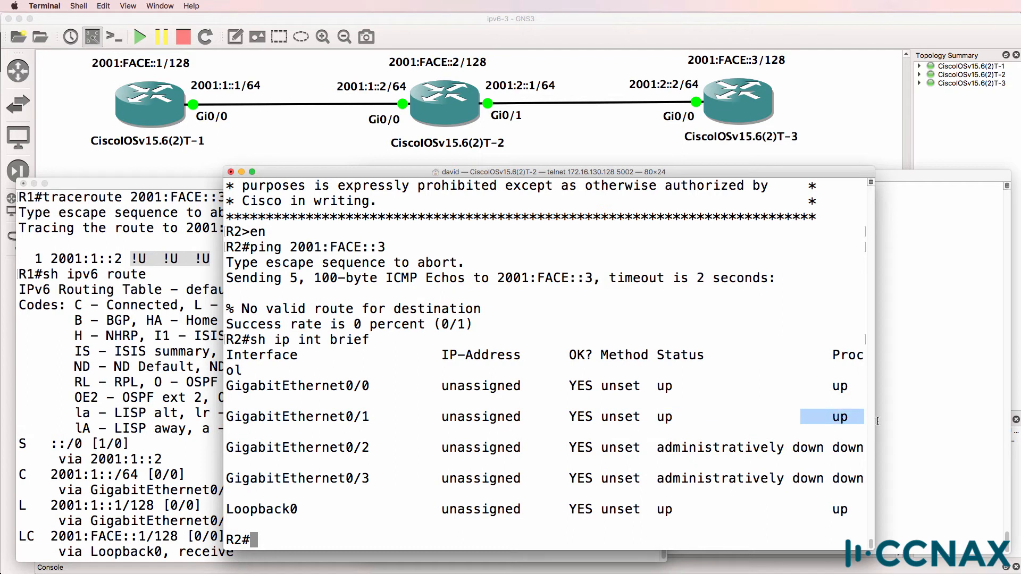
{"action": "type", "text": "cdp nei"}
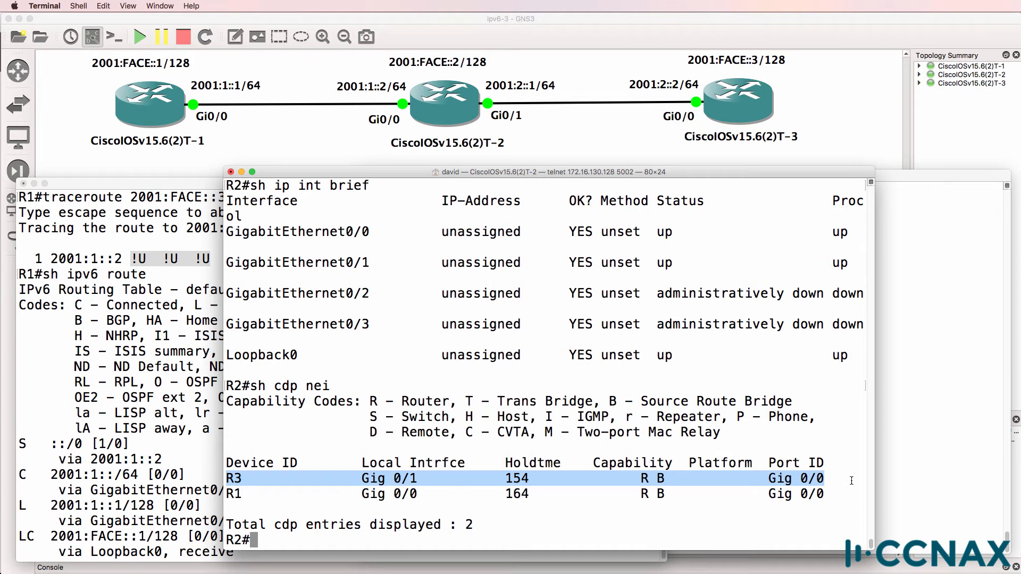
Check R2's IPv4 and IPv6 routing tables, finding no route to 2001:FACE::3.
{"action": "type", "text": "sh ip route"}
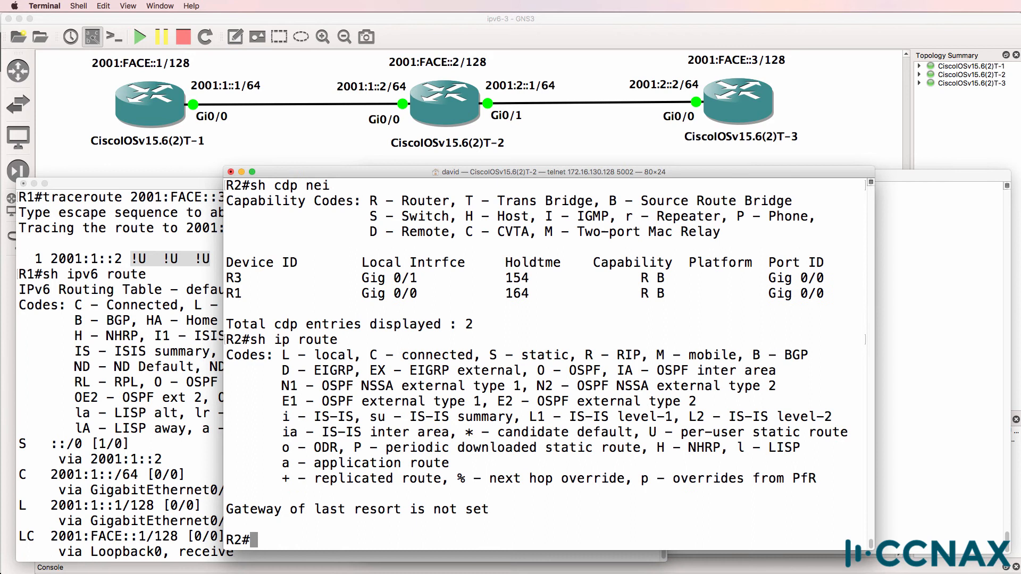
{"action": "type", "text": "sh ip"}
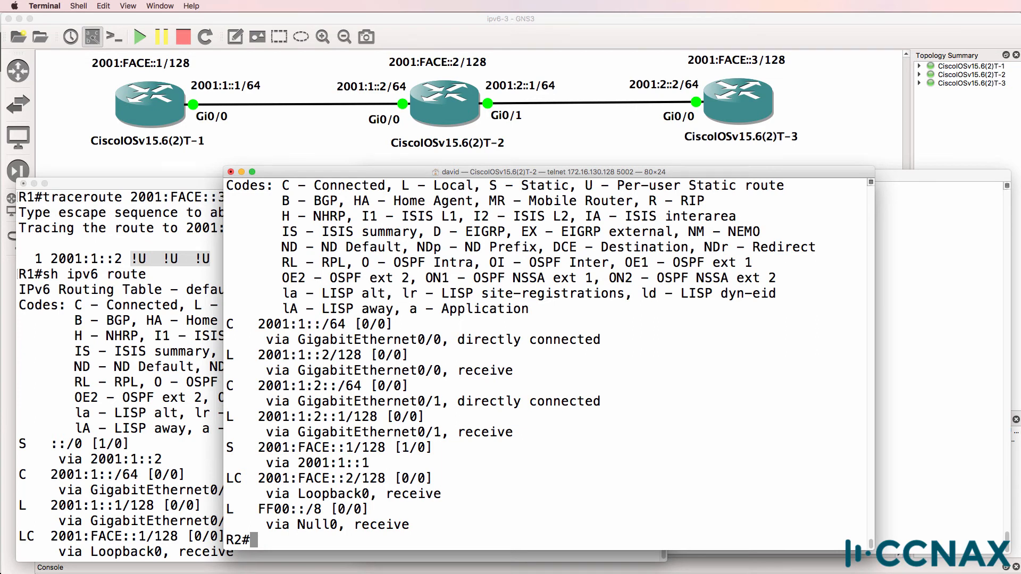
{"action": "type", "text": "sh ipv6 route ?"}
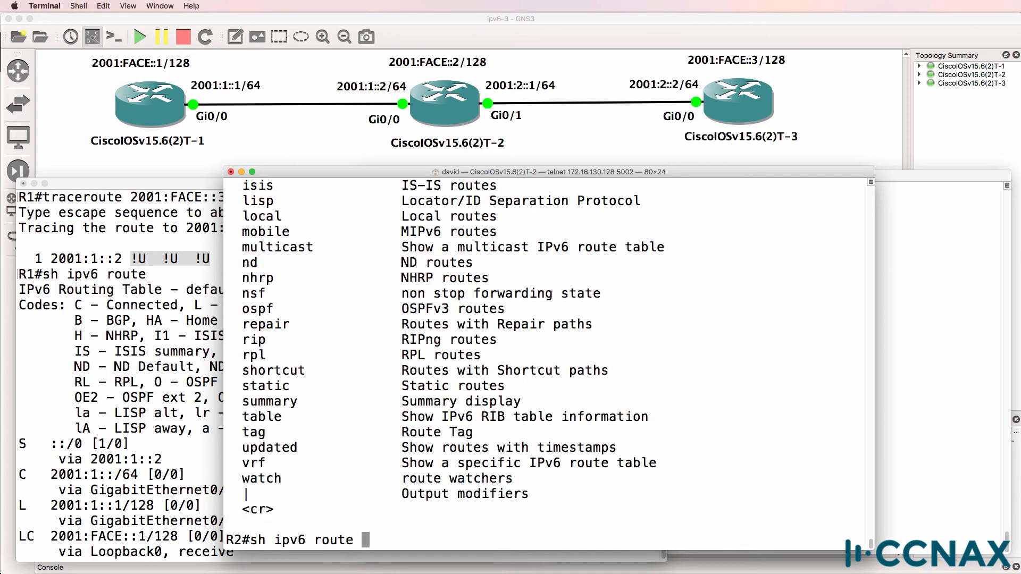
{"action": "type", "text": "| i"}
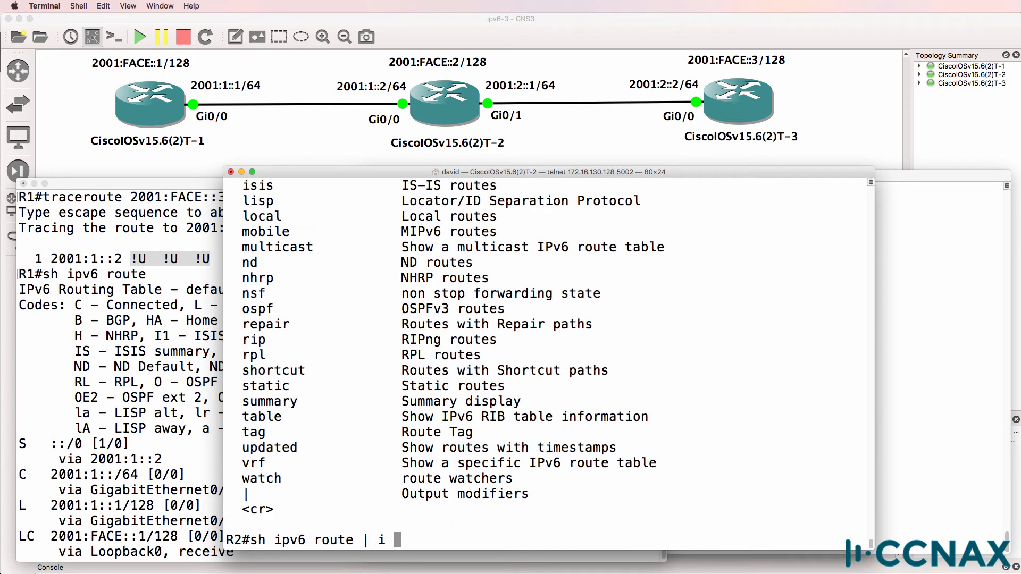
{"action": "type", "text": "FACE"}
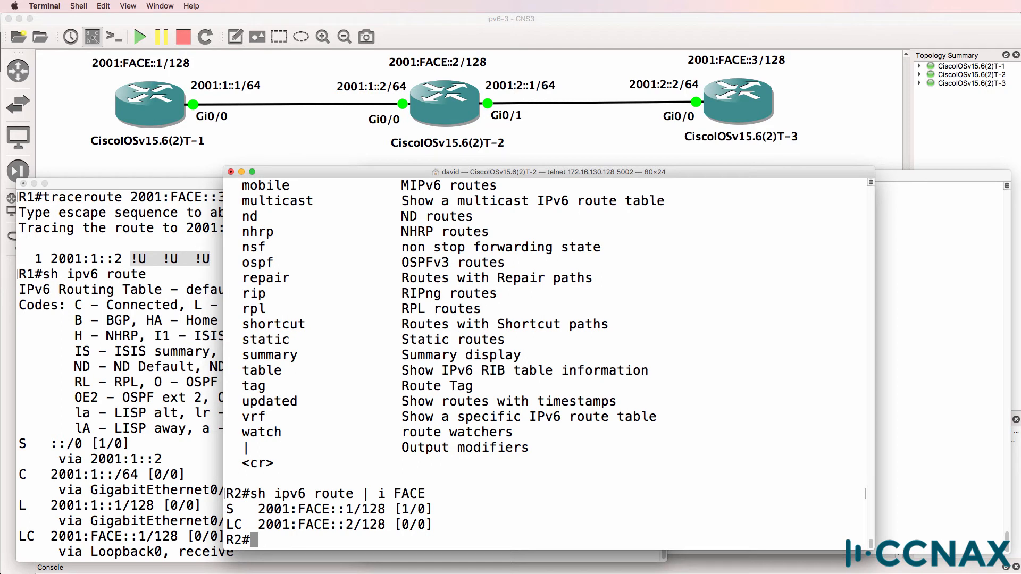
{"action": "type", "text": "sh ipv6 route"}
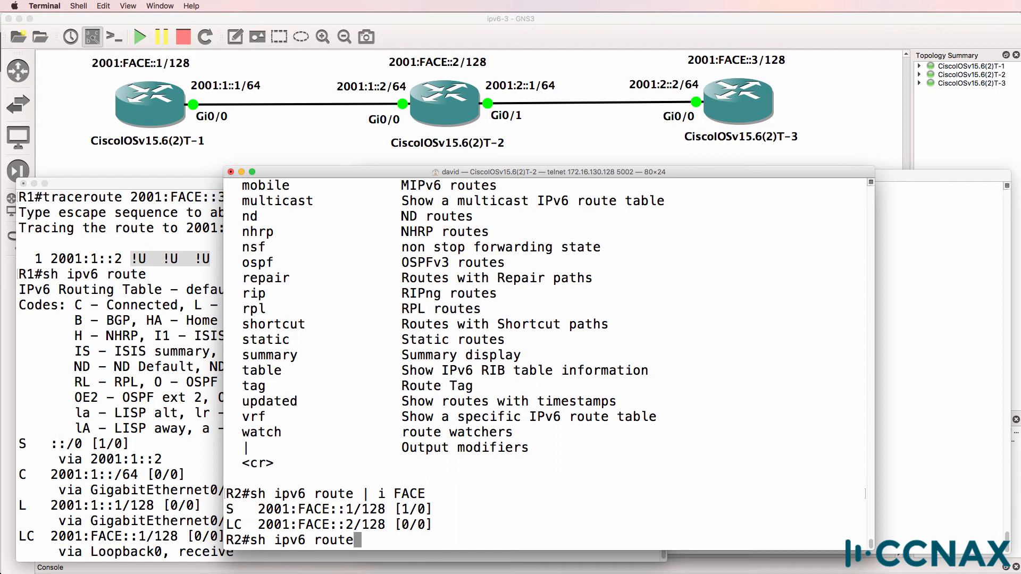
{"action": "key", "text": "Return"}
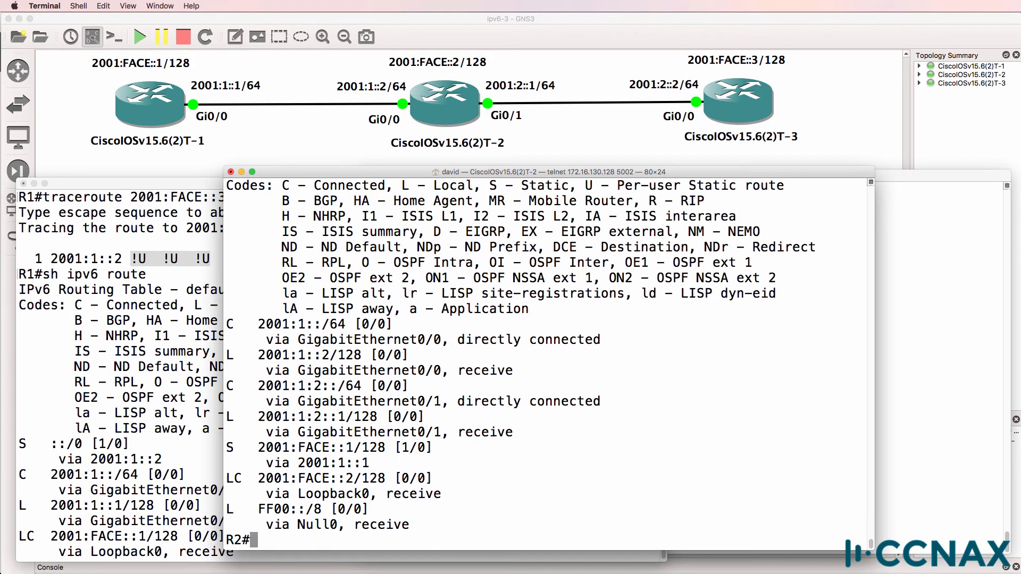
Show R2's IPv6 protocols and running-config static routes, including default via 2001:2::2.
{"action": "type", "text": "sh ipv6 prot"}
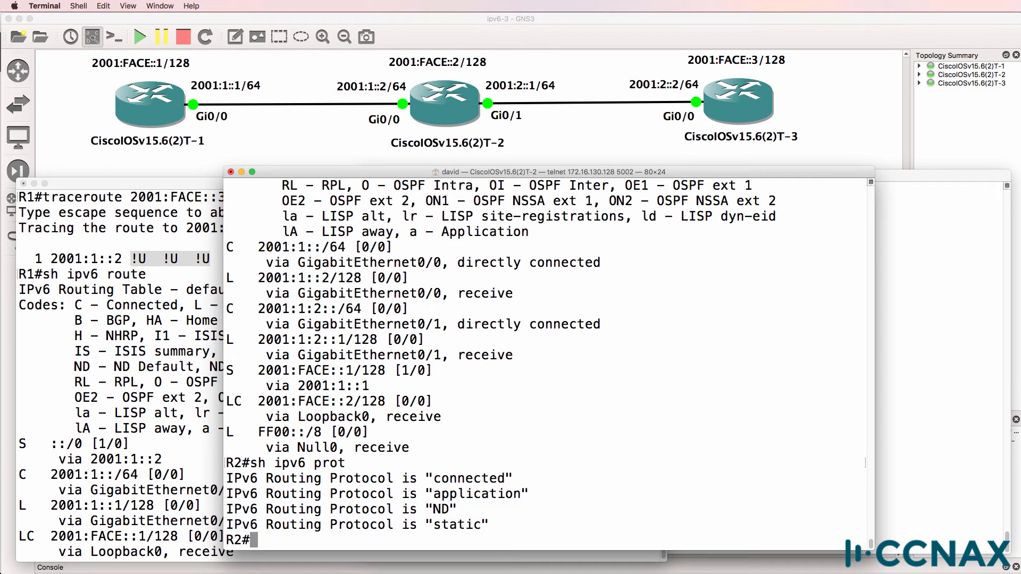
{"action": "type", "text": "sh run |"}
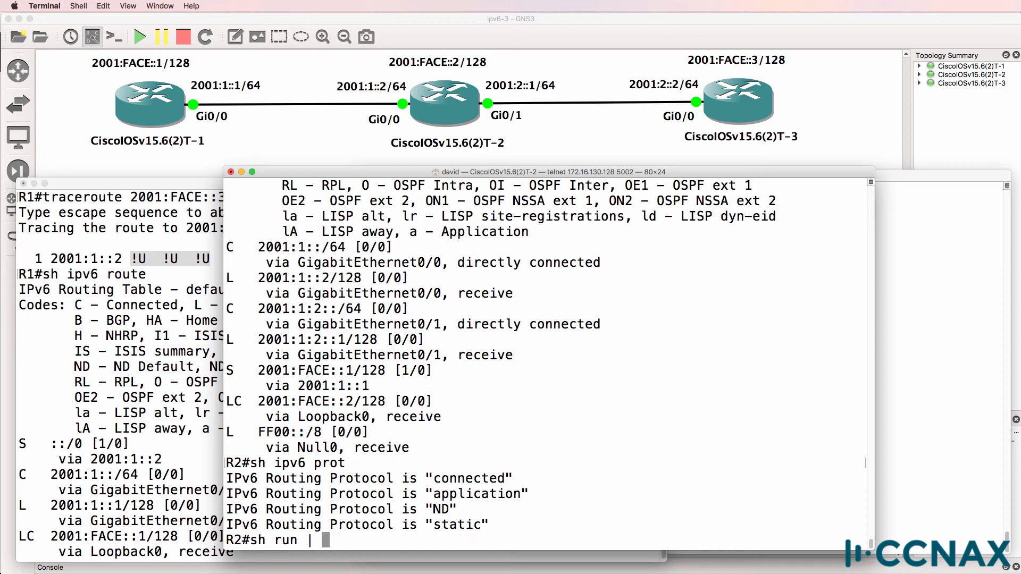
{"action": "type", "text": "i route"}
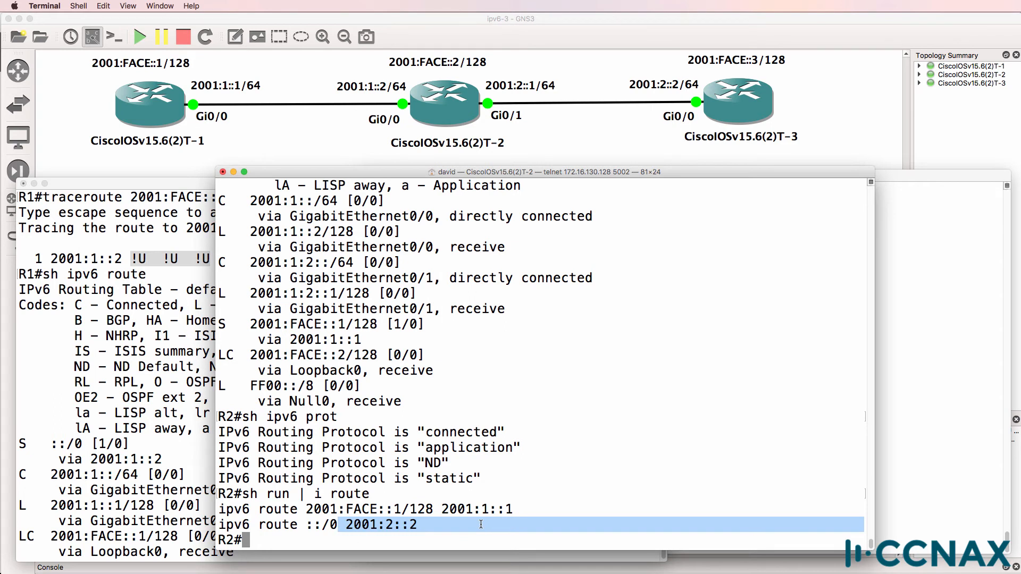
From R2, ping 2001:2::2 and 2001:2::1, both failing with no valid route.
{"action": "type", "text": "ping"}
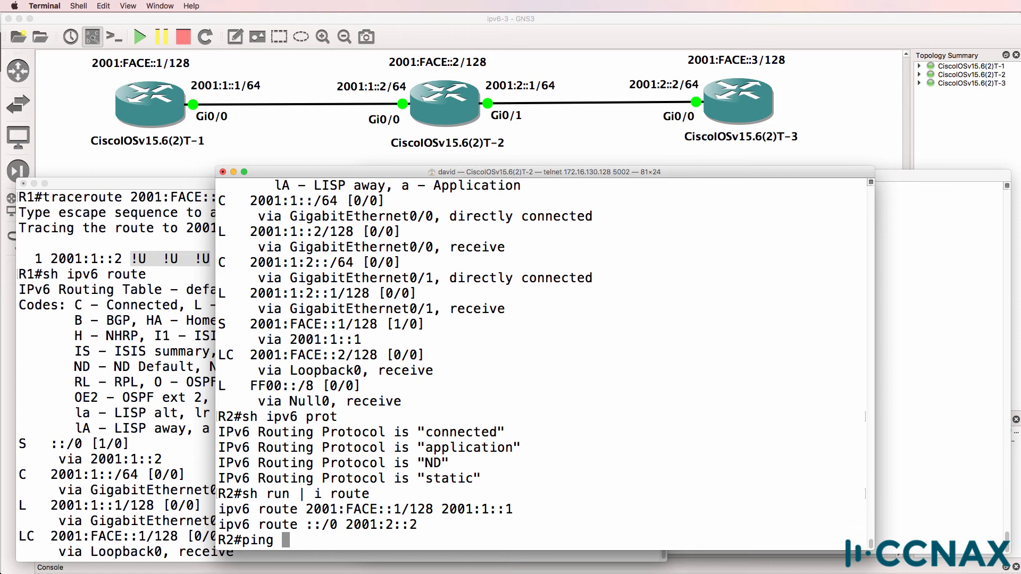
{"action": "type", "text": "2001:2::2"}
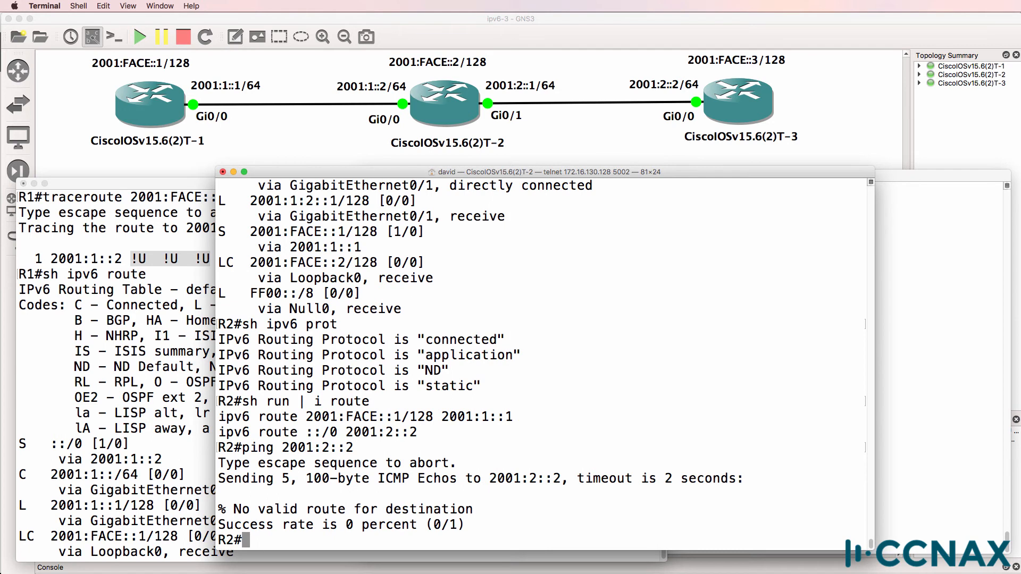
{"action": "mouse_move", "coordinate": [648, 101]}
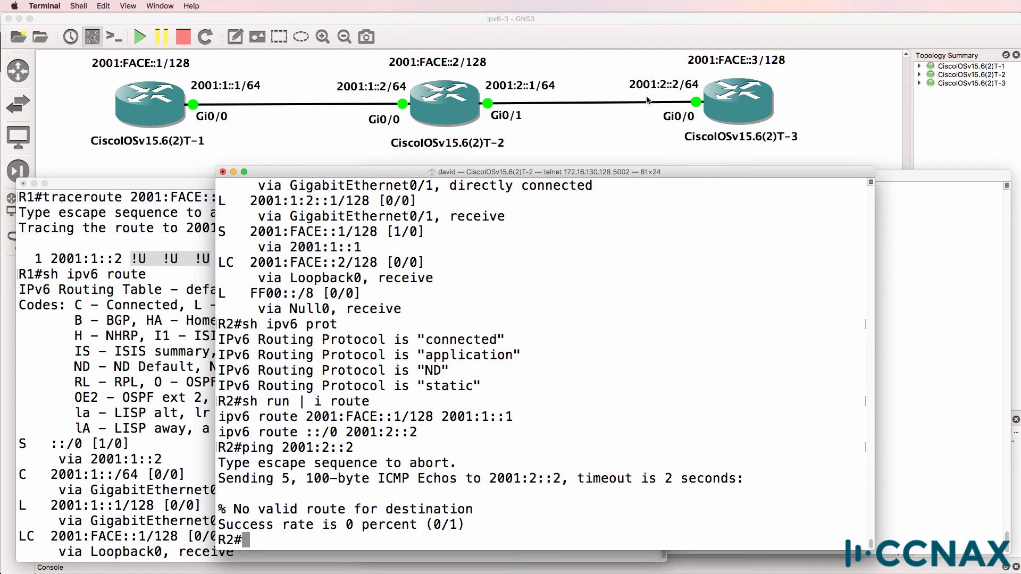
{"action": "type", "text": "ping 2001:2"}
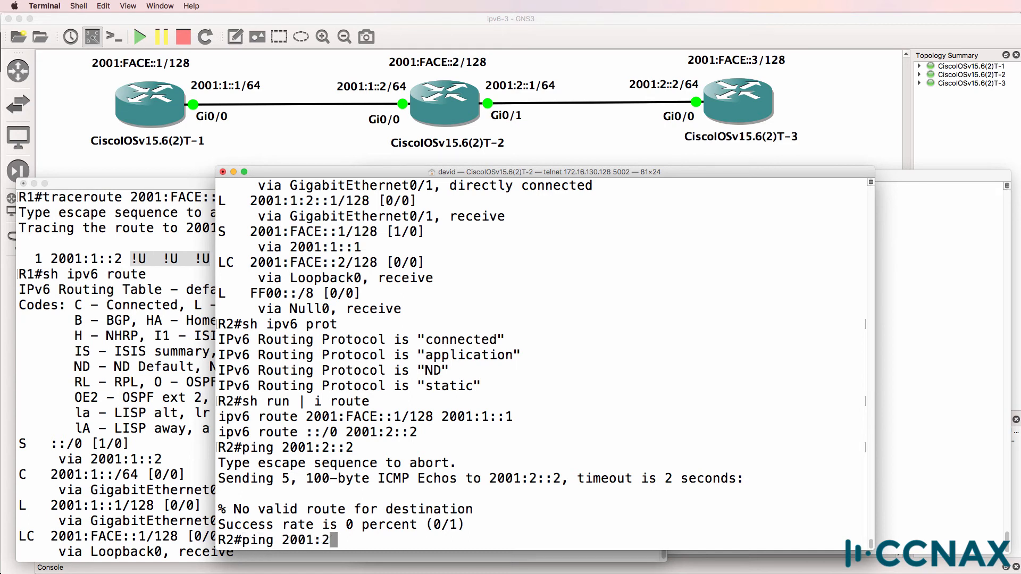
{"action": "type", "text": "::1"}
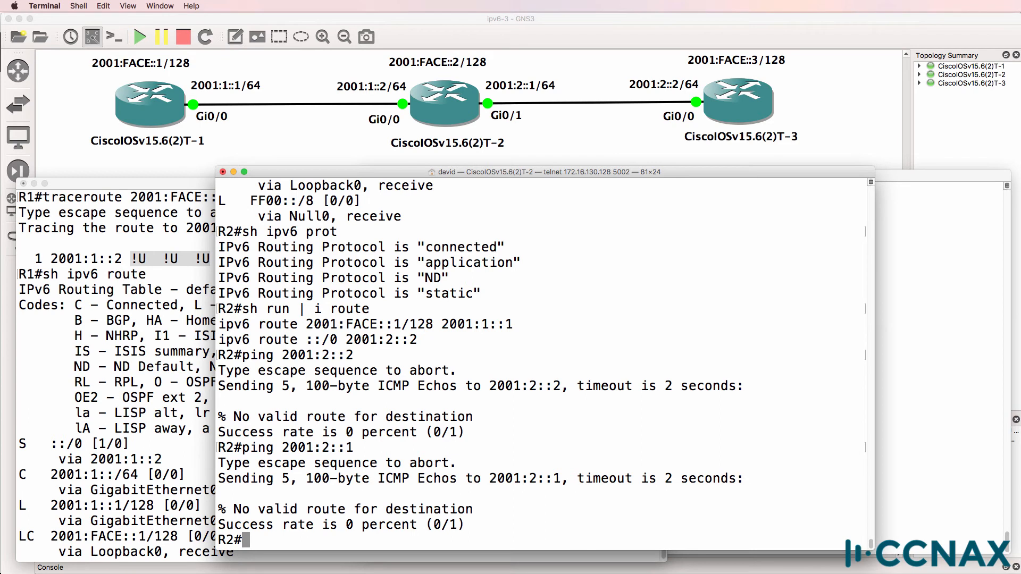
{"action": "type", "text": "show ipv6 int brief"}
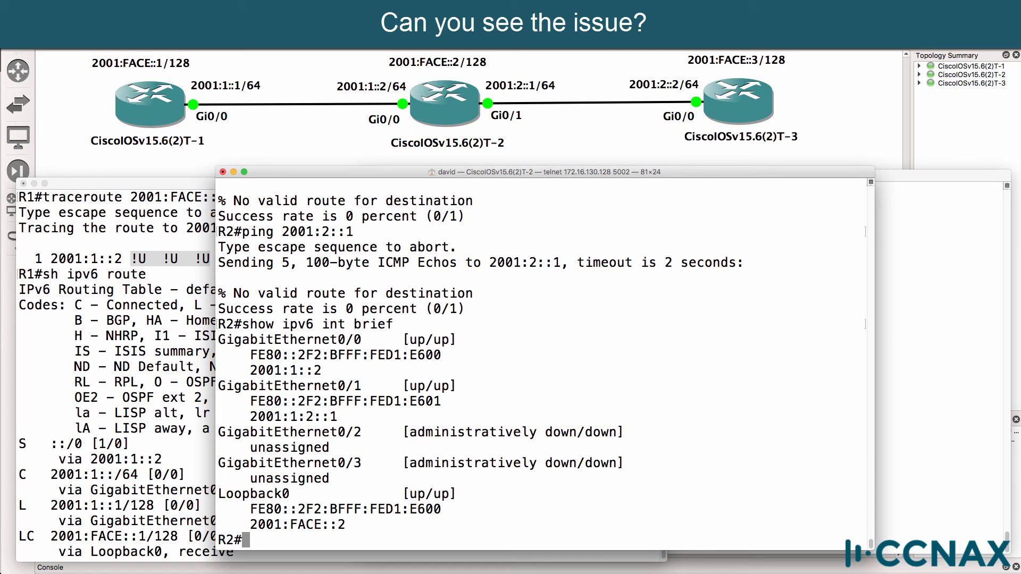
{"action": "mouse_move", "coordinate": [243, 393]}
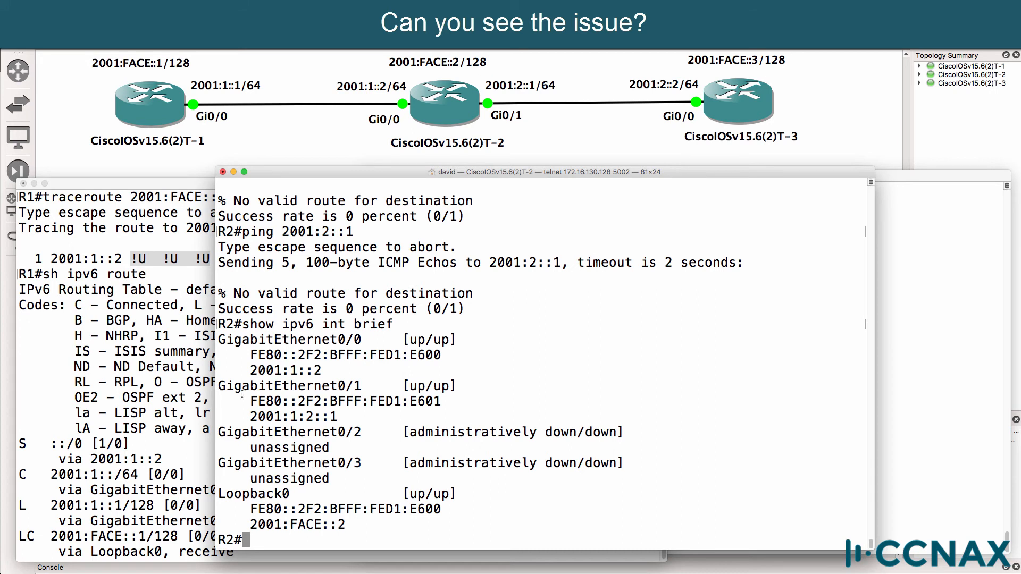
Highlight Gi0/1's wrong address 2001:1:2::1 and show Gi0/1's running config.
{"action": "left_click_drag", "start_coordinate": [241, 385], "coordinate": [534, 417]}
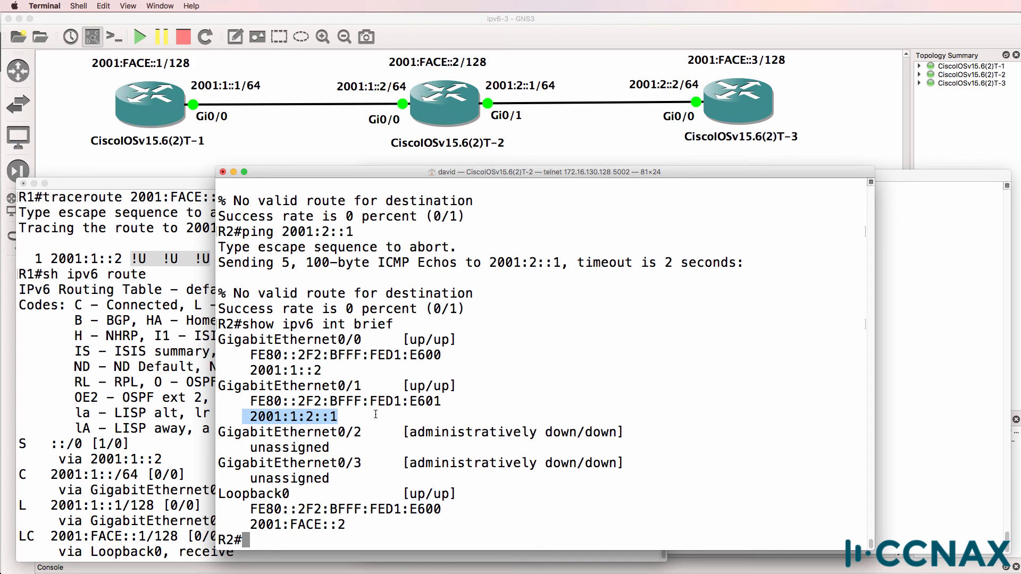
{"action": "mouse_move", "coordinate": [521, 96]}
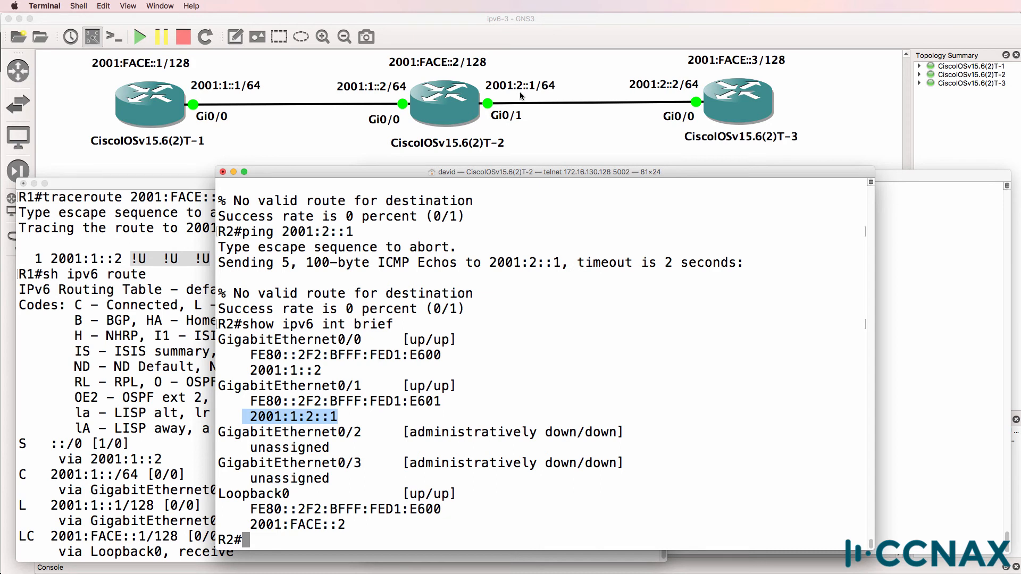
{"action": "mouse_move", "coordinate": [531, 93]}
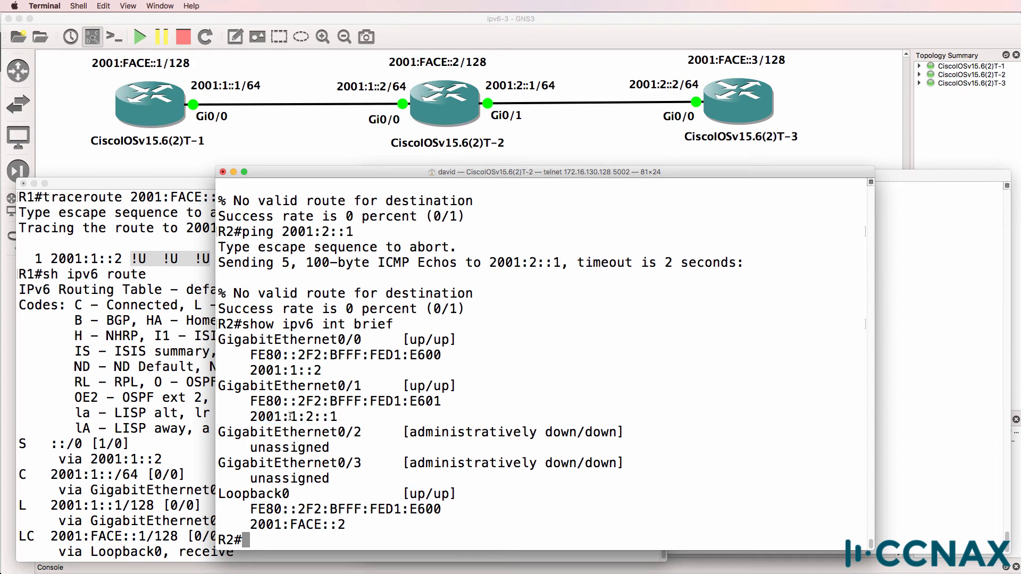
{"action": "type", "text": "sh run int g0/1"}
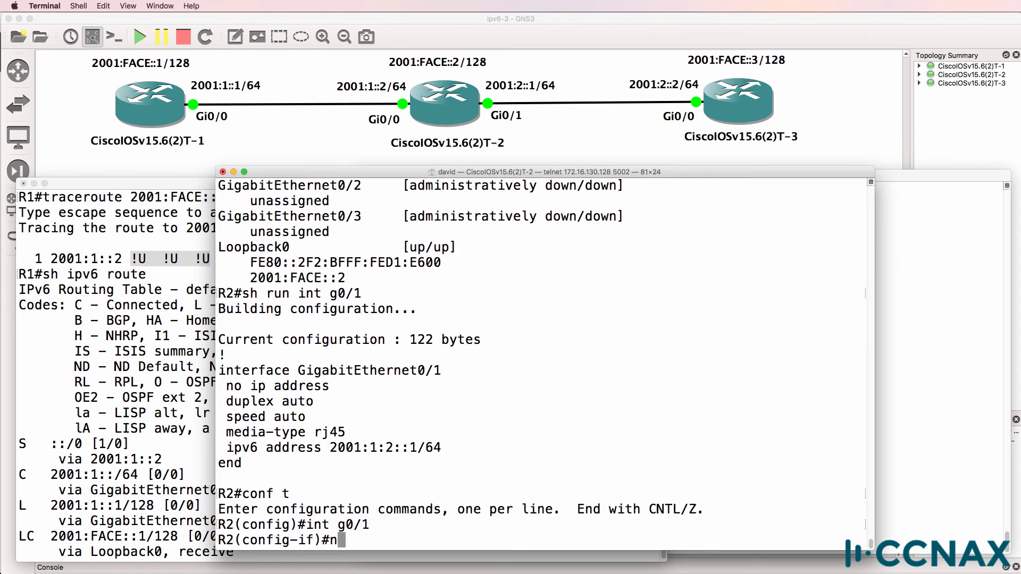
Remove Gi0/1's old IPv6 address and assign 2001:2::1/64.
{"action": "type", "text": "o ipv6 add"}
{"action": "type", "text": "ipv6 address 2001:2::"}
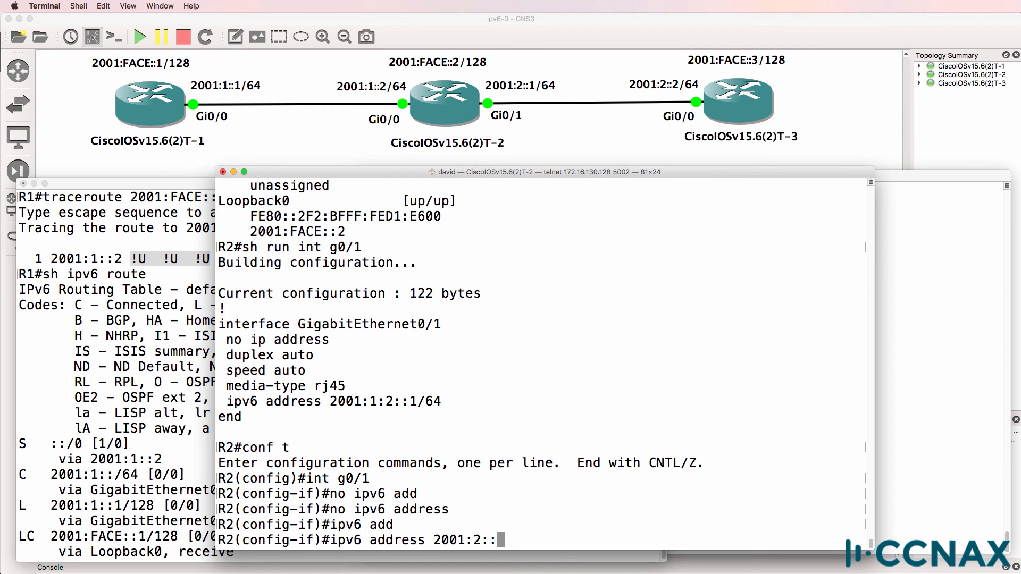
{"action": "type", "text": "1/64"}
{"action": "type", "text": "ping 2001:2:"}
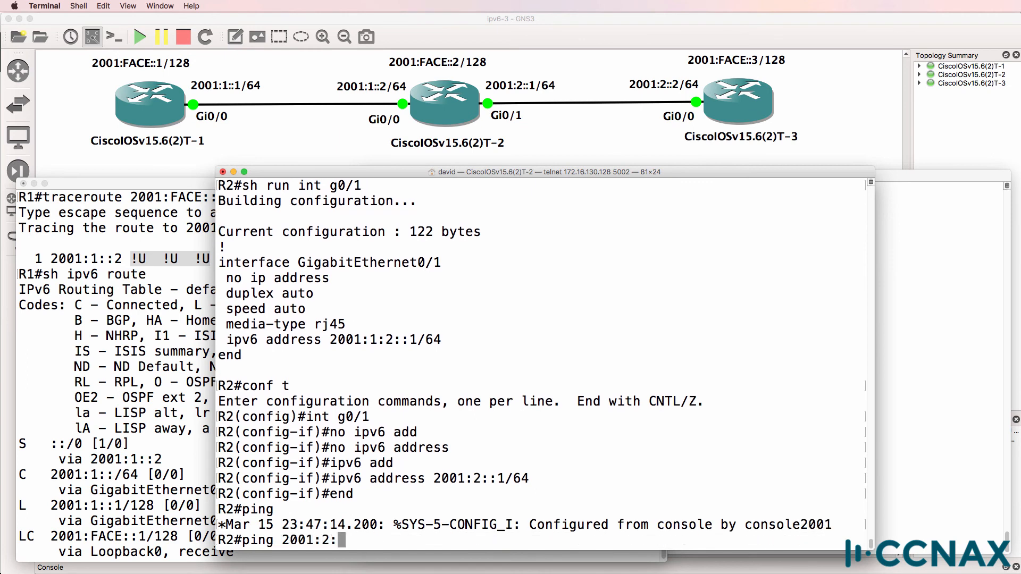
Ping 2001:2::2 and 2001:FACE::3 successfully from R2, then from R1.
{"action": "key", "text": "Return"}
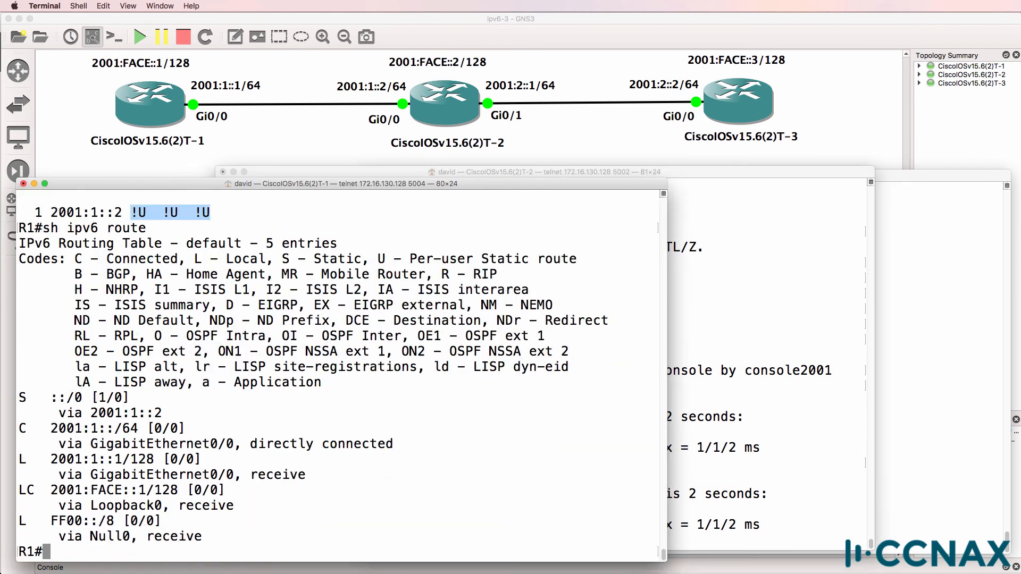
{"action": "type", "text": "ping"}
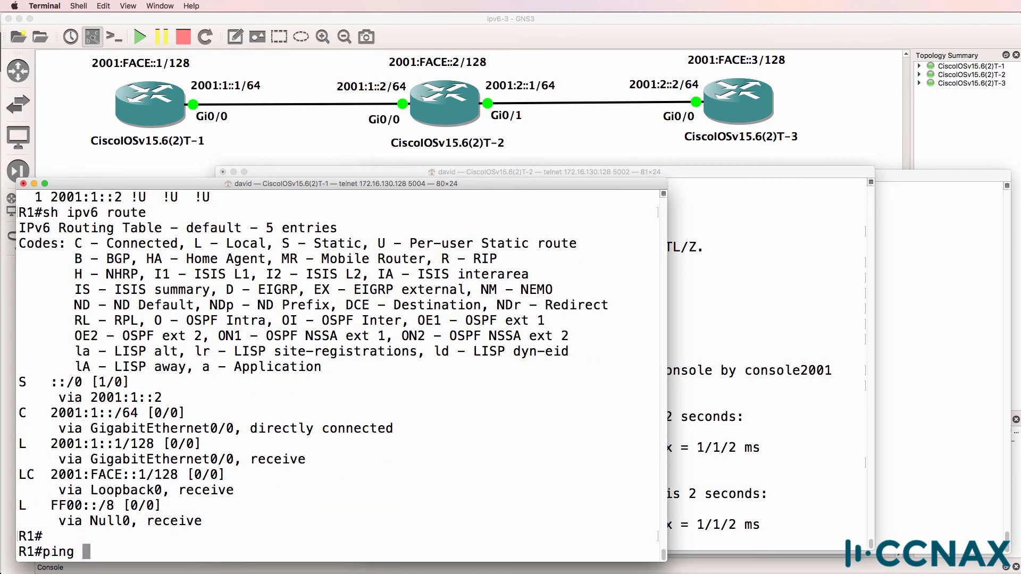
{"action": "type", "text": "2001:FACE::3"}
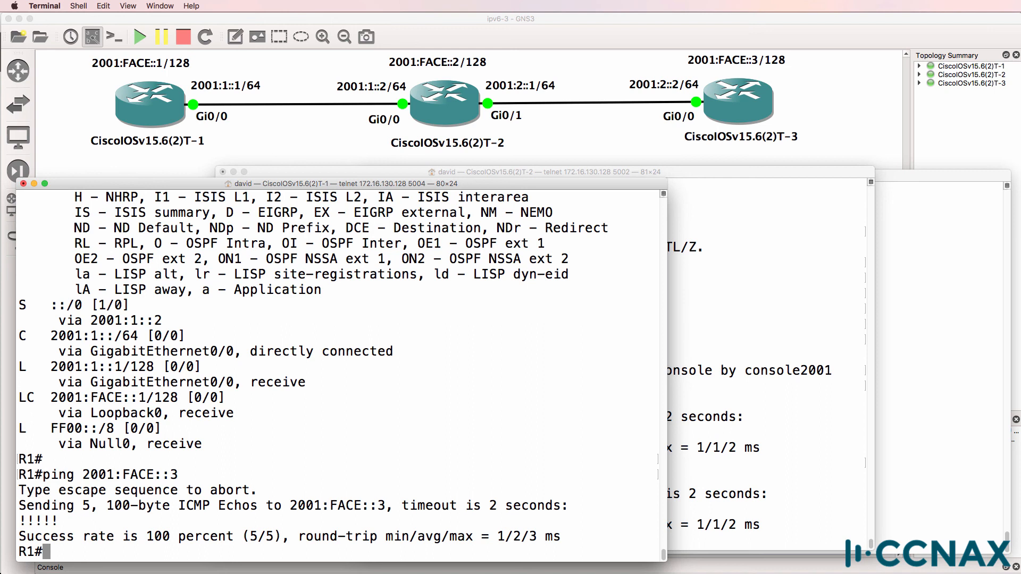
{"action": "type", "text": "ping 2001:2::2"}
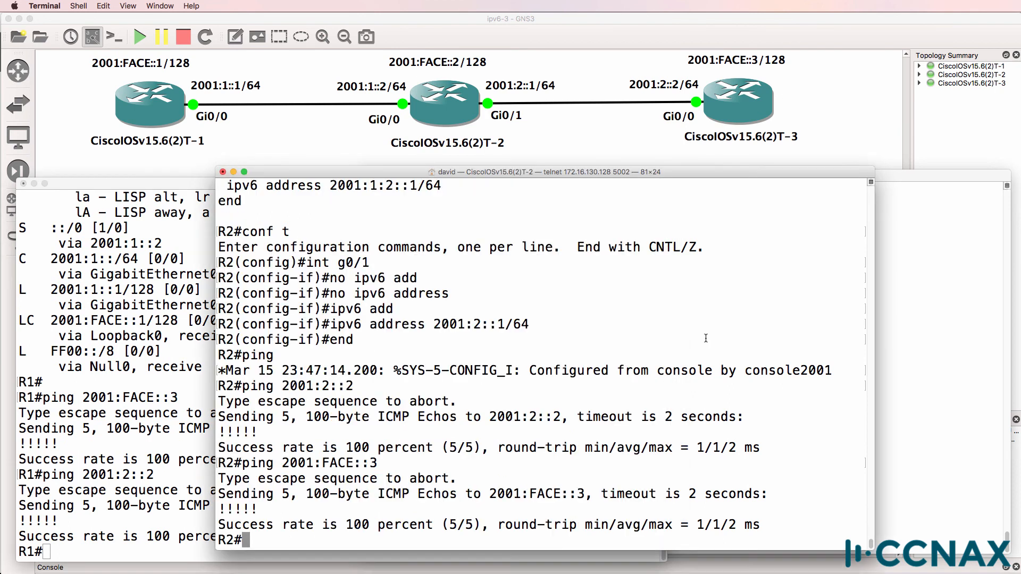
Page through R2's IPv6 route table to the ::/0 default via 2001:2::2.
{"action": "type", "text": "sh ipv"}
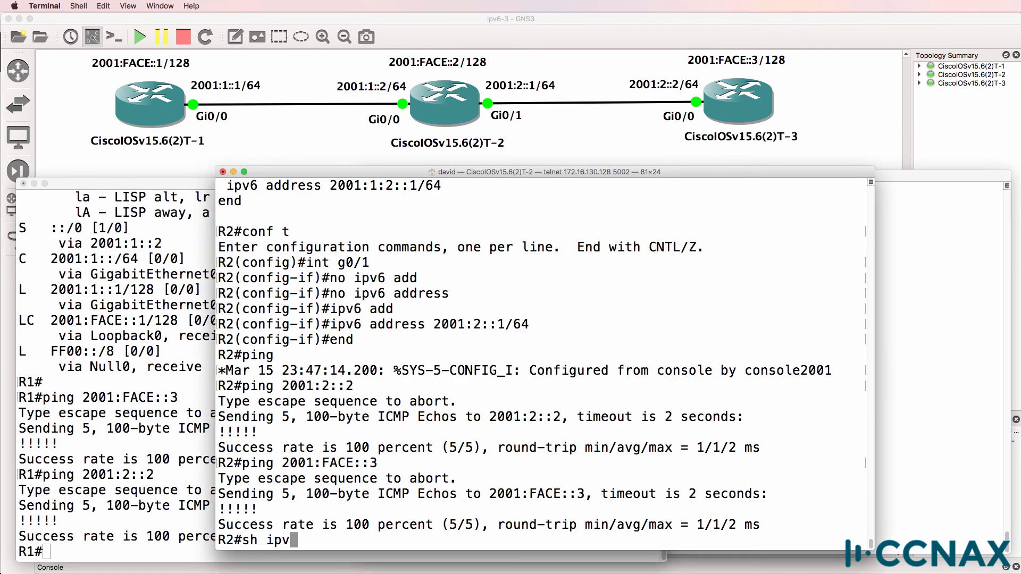
{"action": "key", "text": "Return"}
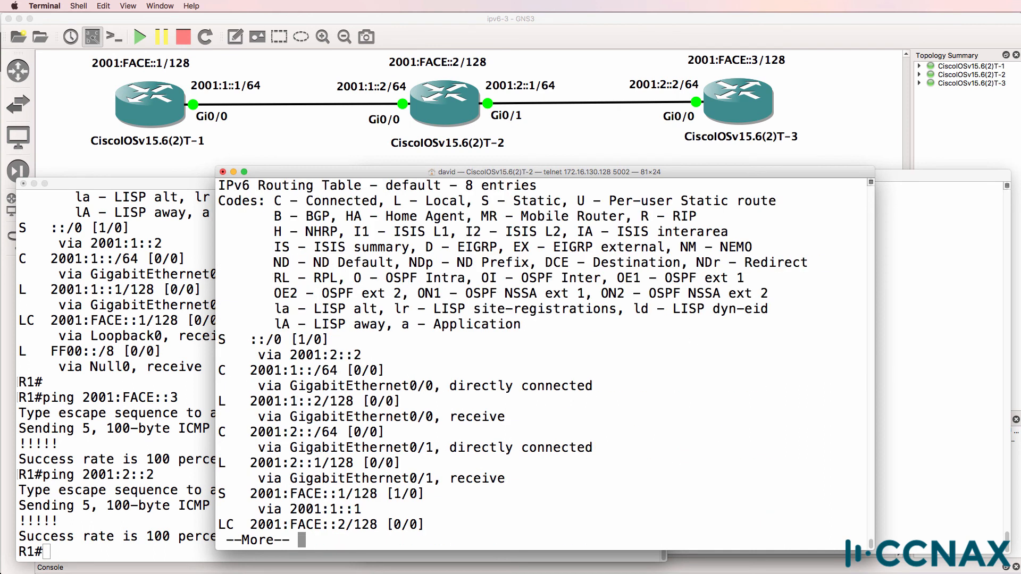
{"action": "key", "text": "space"}
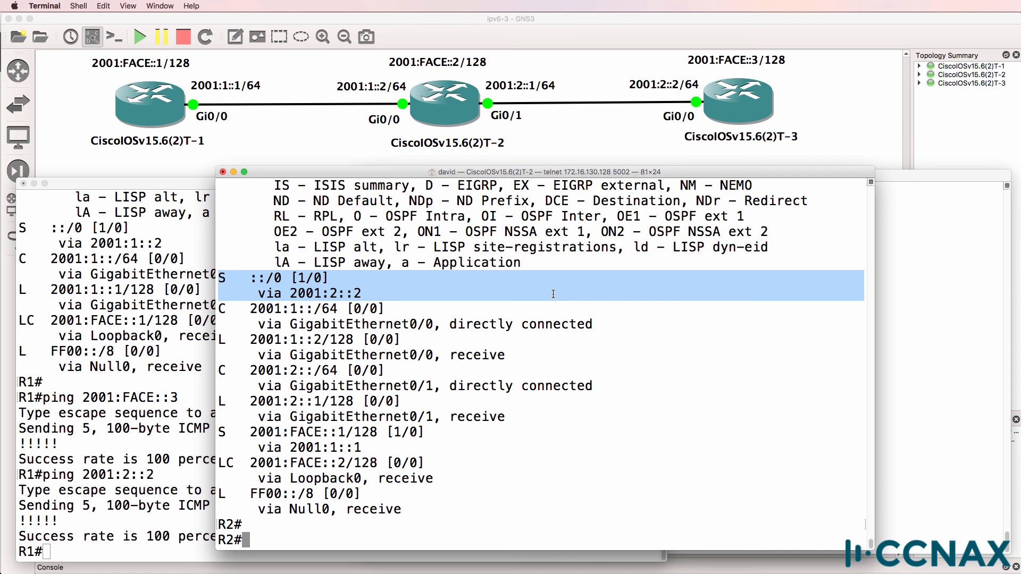
{"action": "mouse_move", "coordinate": [598, 290]}
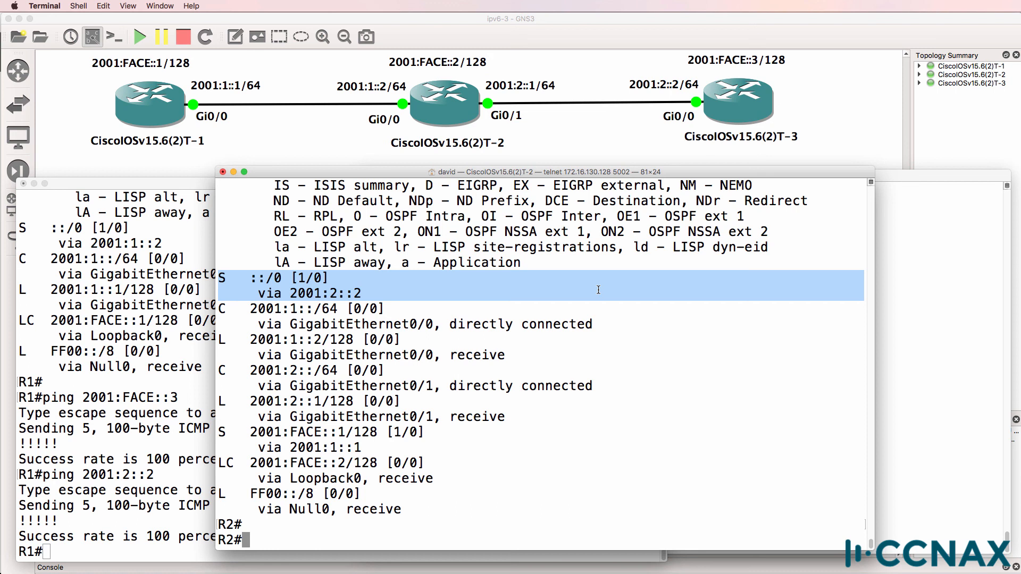
{"action": "mouse_move", "coordinate": [534, 290]}
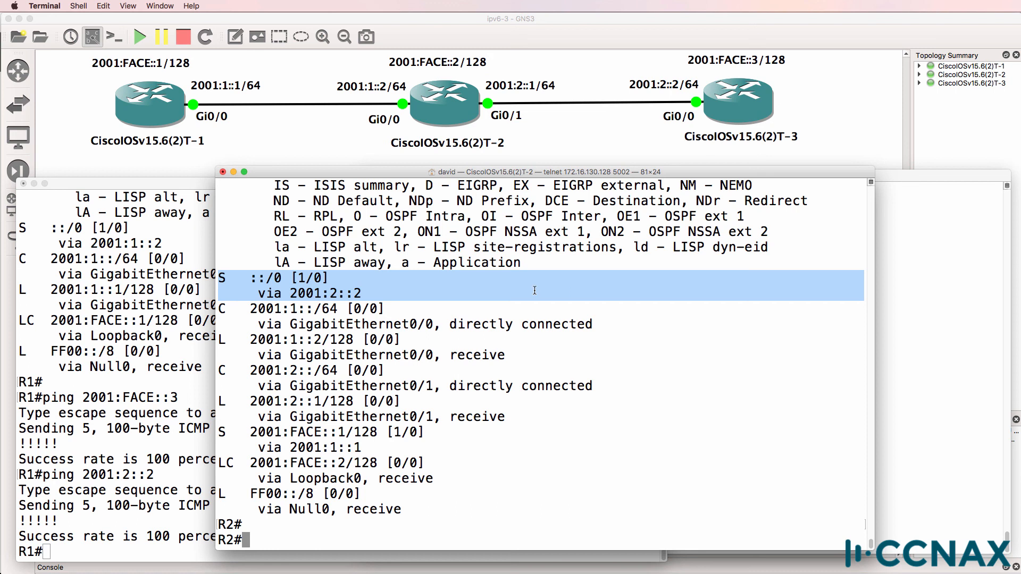